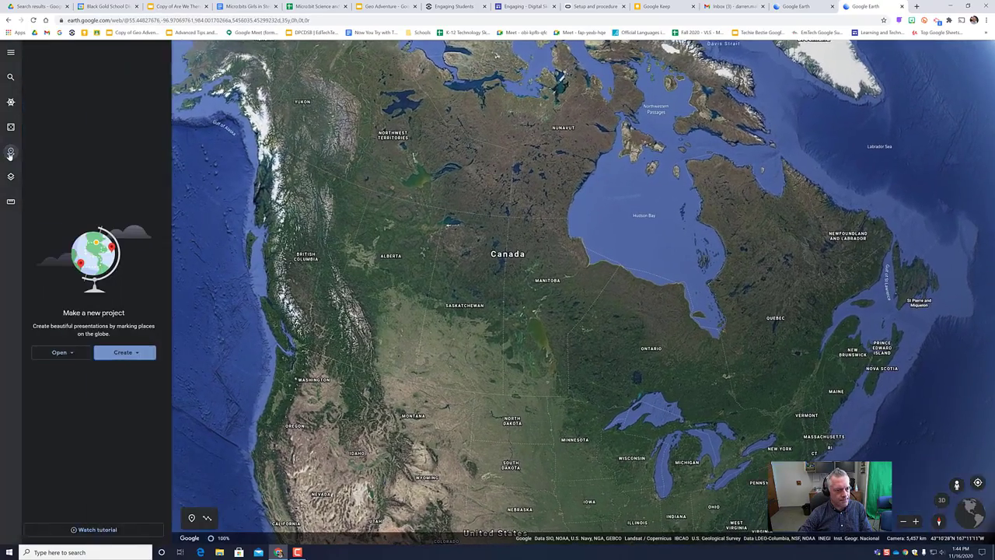
# Create a new Google Drive project named 'Regions of Alberta'
pyautogui.click(122, 352)
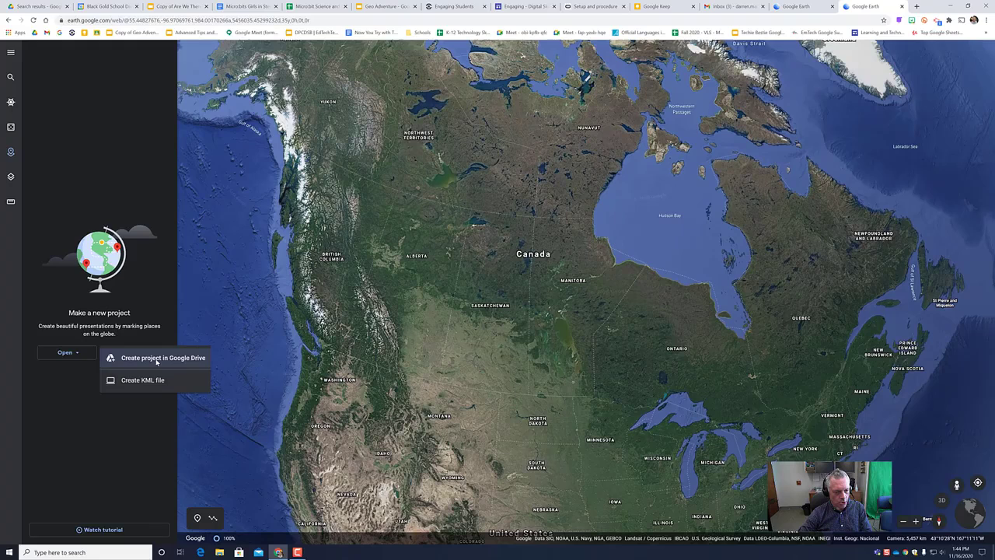
pyautogui.click(162, 357)
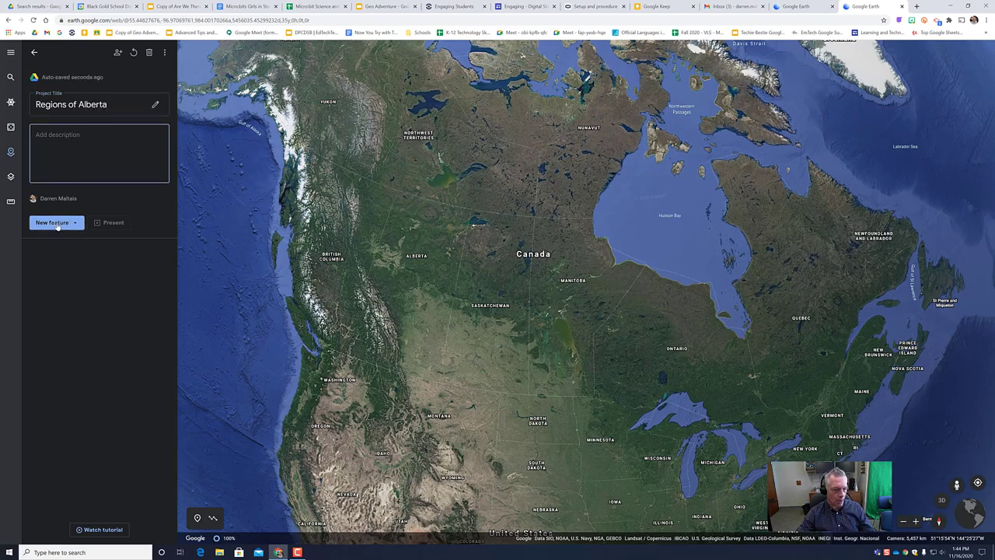
# Search for Alberta and save it as the project's first place
pyautogui.click(52, 223)
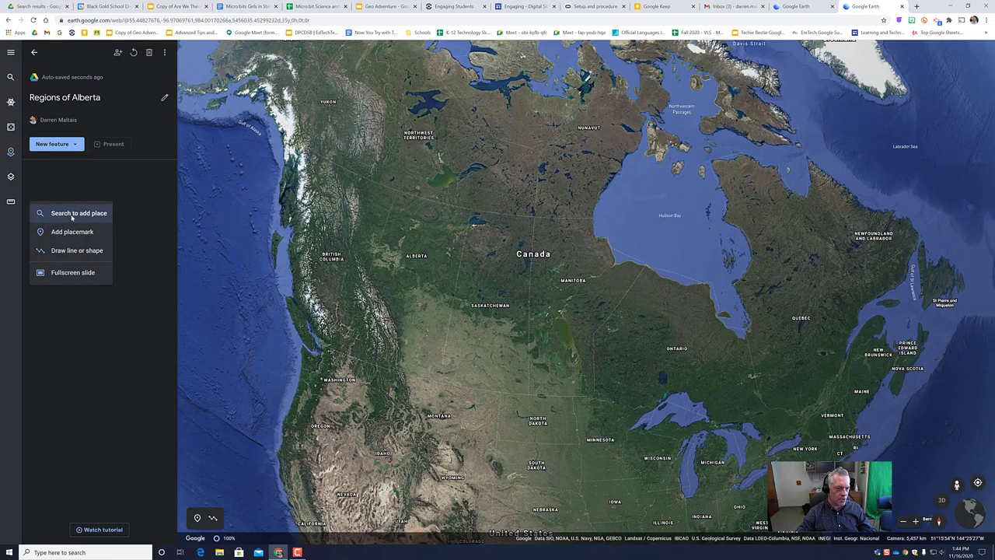
pyautogui.moveTo(78, 249)
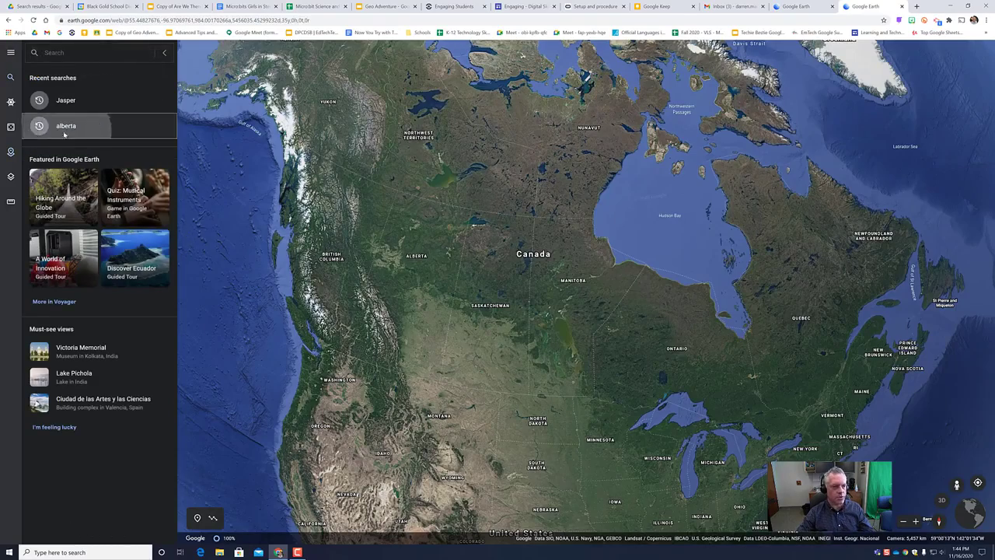
pyautogui.click(65, 124)
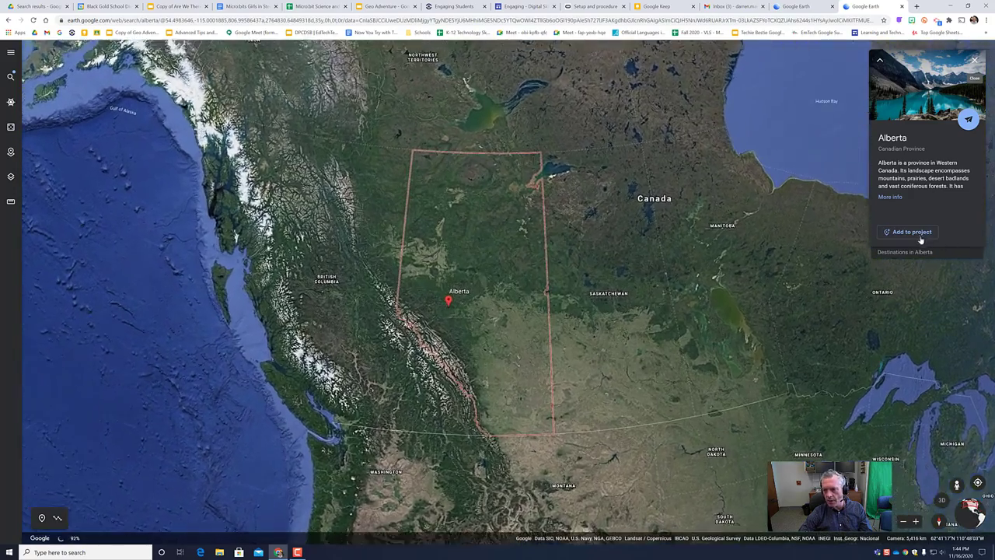
pyautogui.click(908, 232)
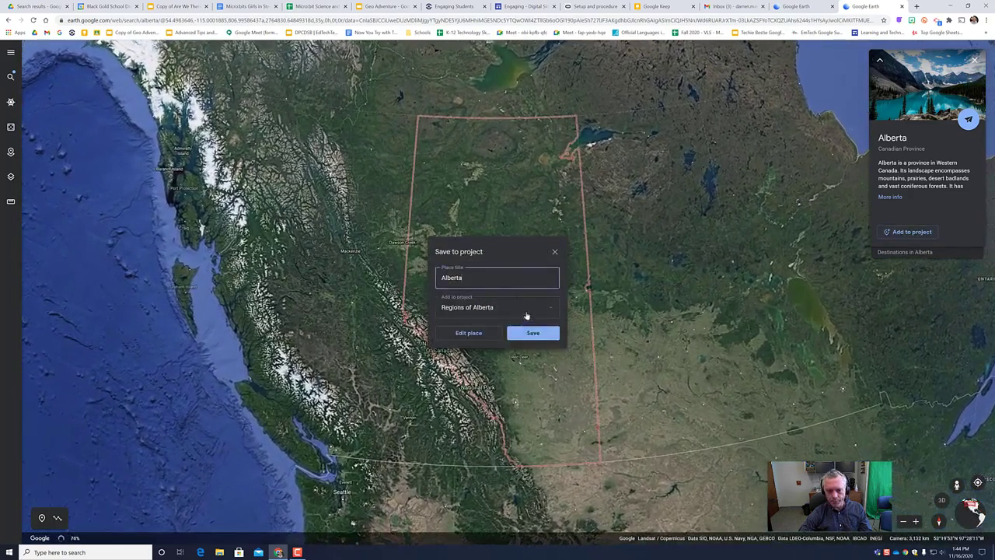
pyautogui.click(532, 333)
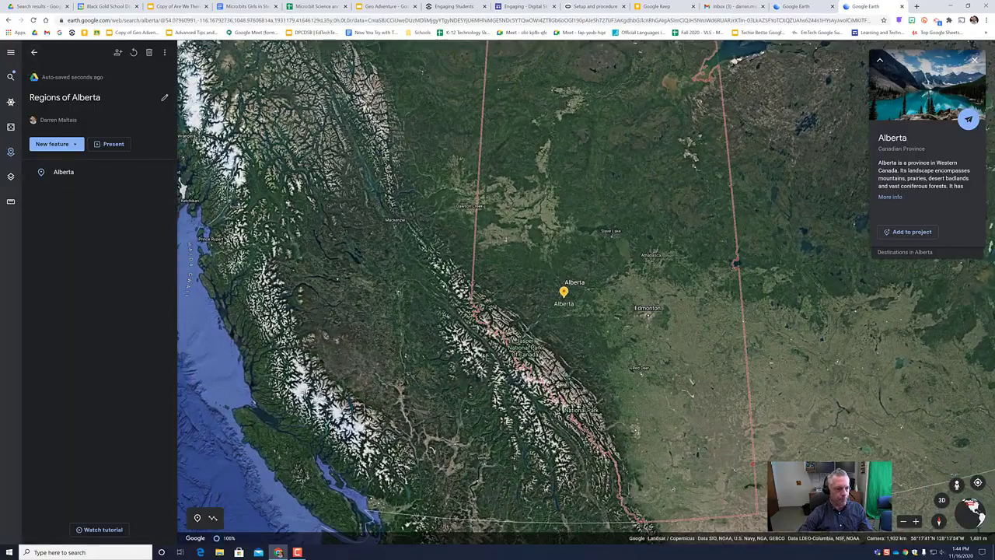
# Search for Jasper to add as the second place and view a nearby photo sphere
pyautogui.click(51, 143)
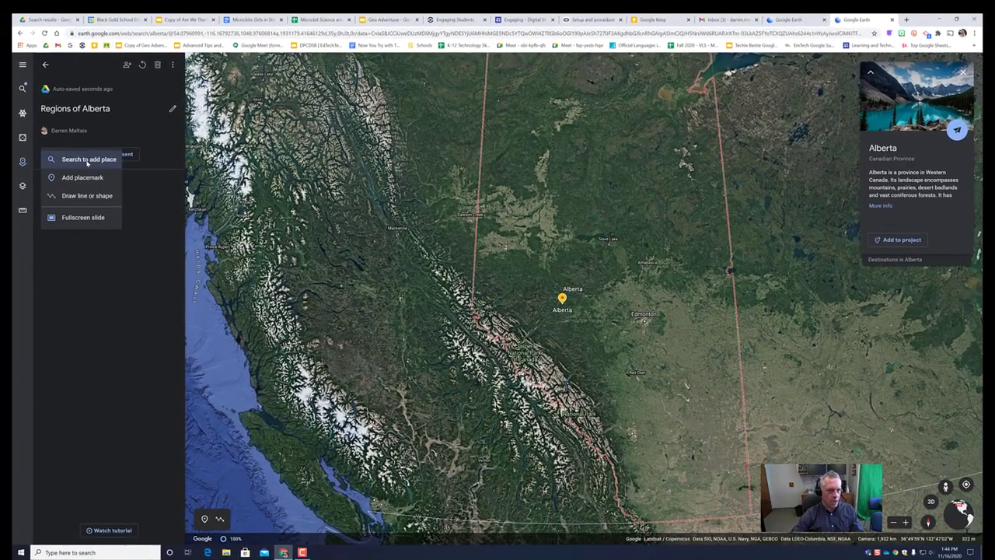
pyautogui.click(88, 159)
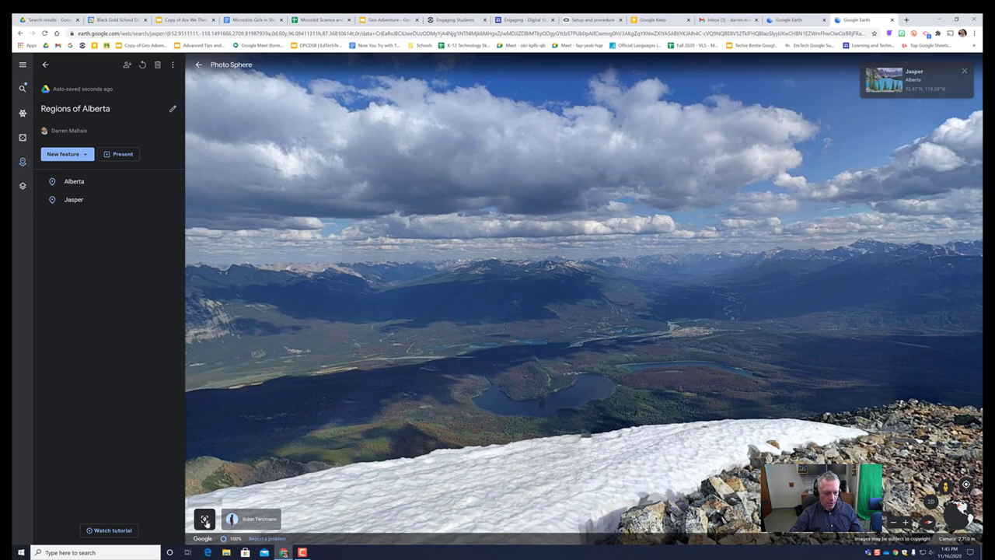
# Save the photo sphere as 'Rocky Mountains' and open the entry for editing
pyautogui.click(205, 519)
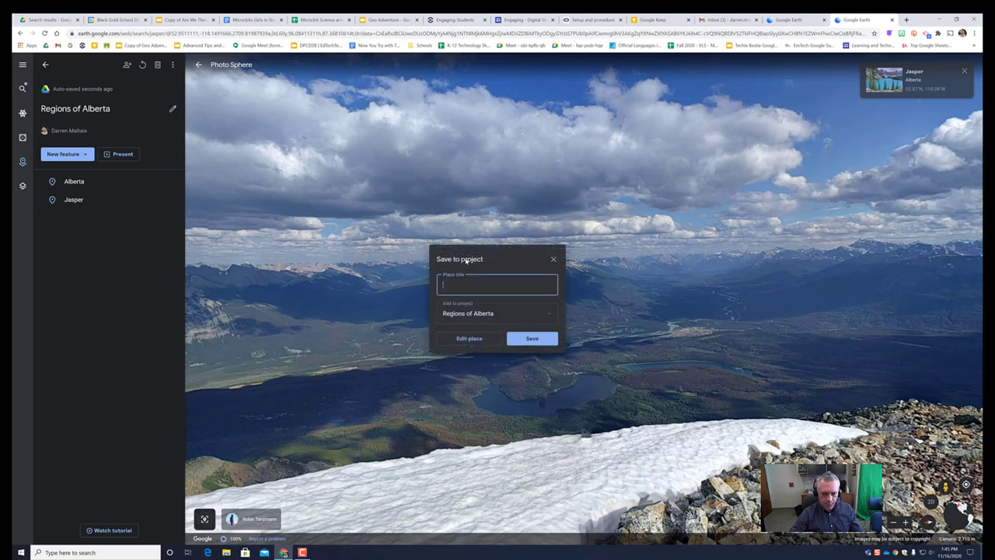
pyautogui.write('Rocky Mountains')
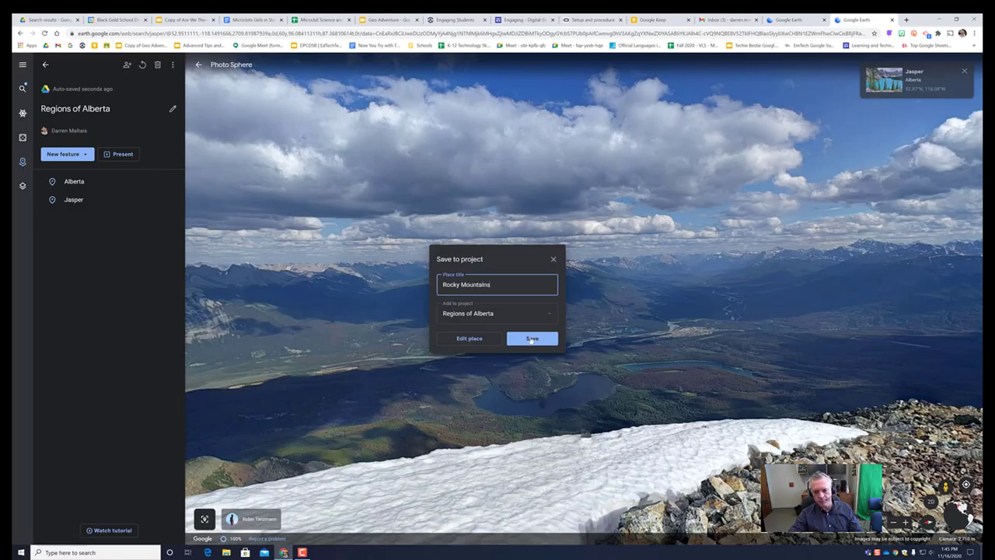
pyautogui.click(532, 338)
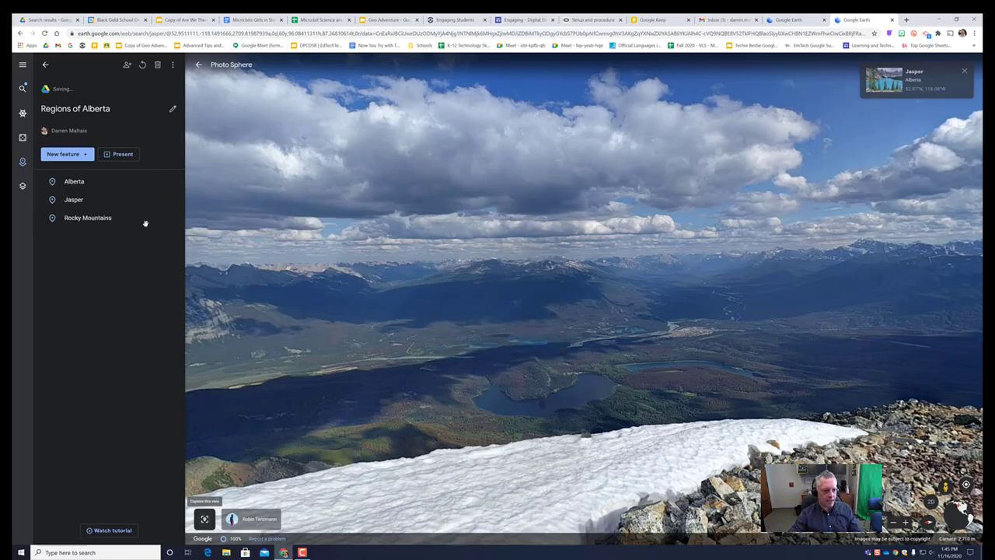
pyautogui.click(87, 218)
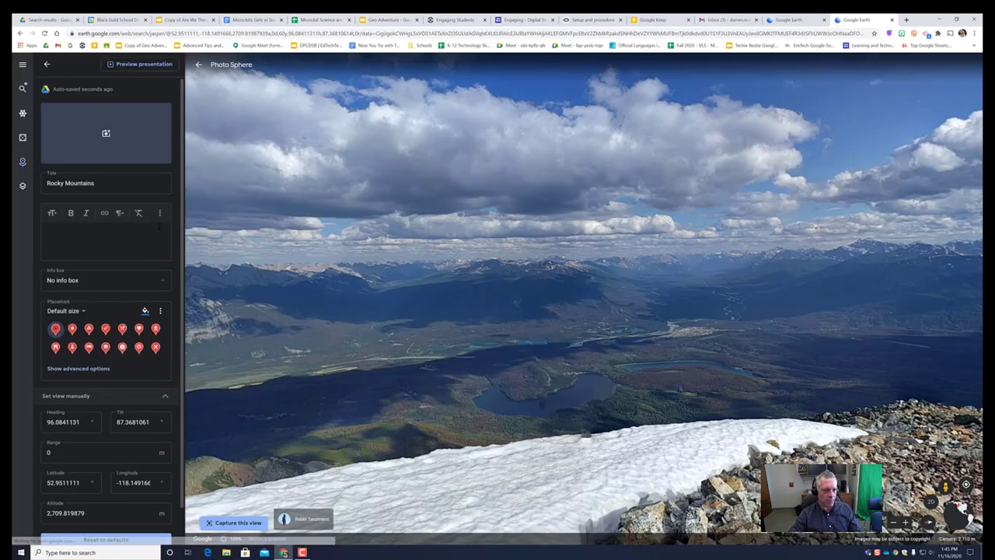
# Add an elk image and short description to the Rocky Mountains slide, then start the preview
pyautogui.click(106, 134)
pyautogui.write('Info')
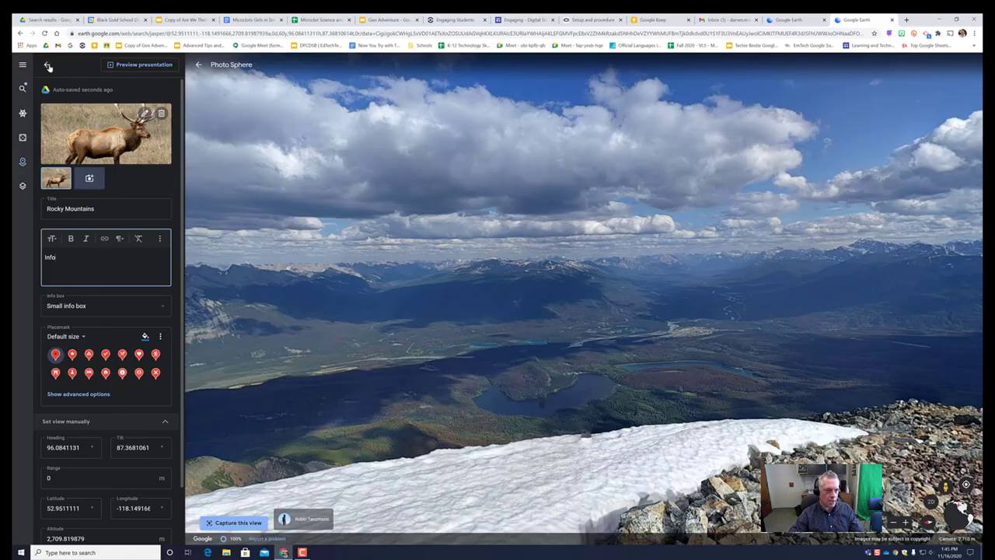
pyautogui.click(46, 66)
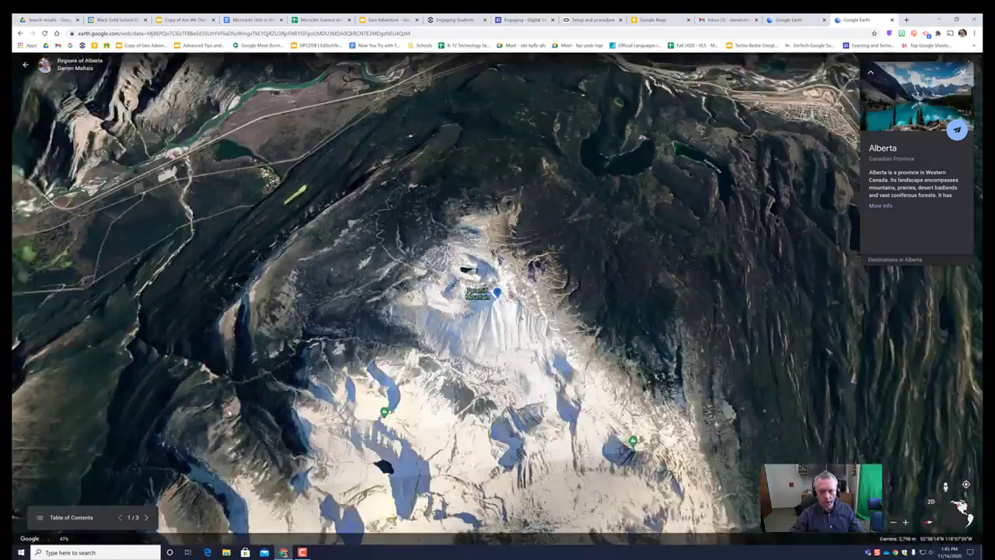
# Advance the presentation from Alberta through Jasper to the Rocky Mountains elk slide
pyautogui.scroll(-3)
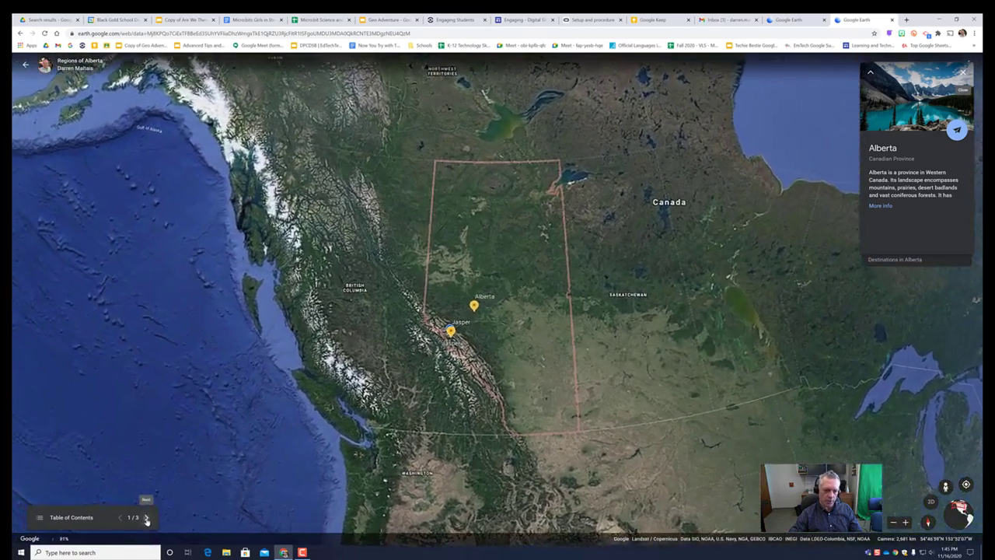
pyautogui.click(146, 516)
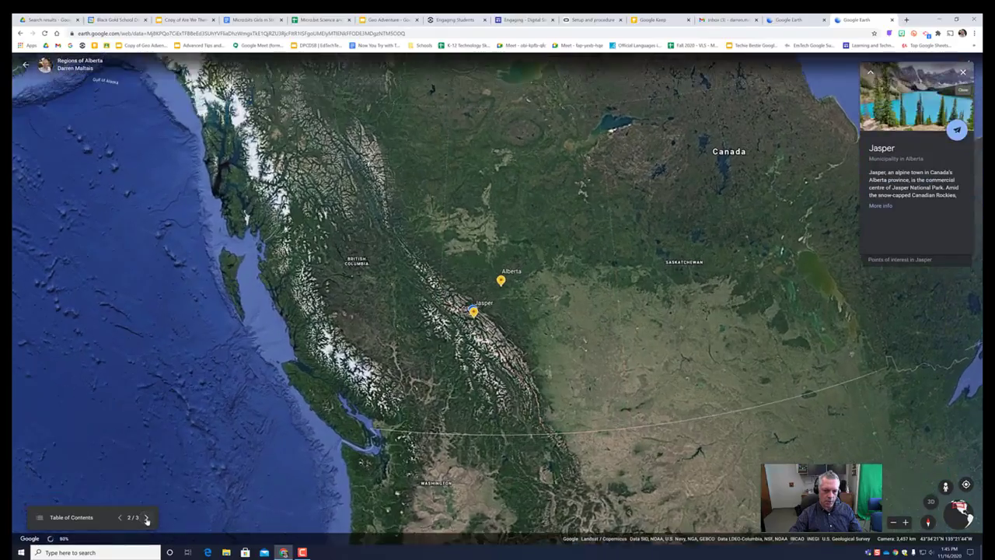
pyautogui.scroll(-3)
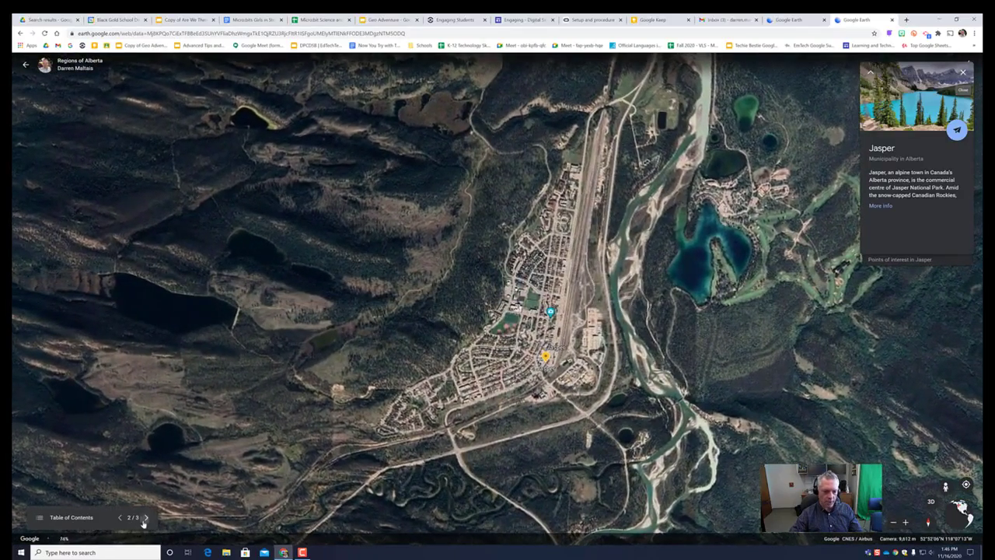
pyautogui.click(146, 516)
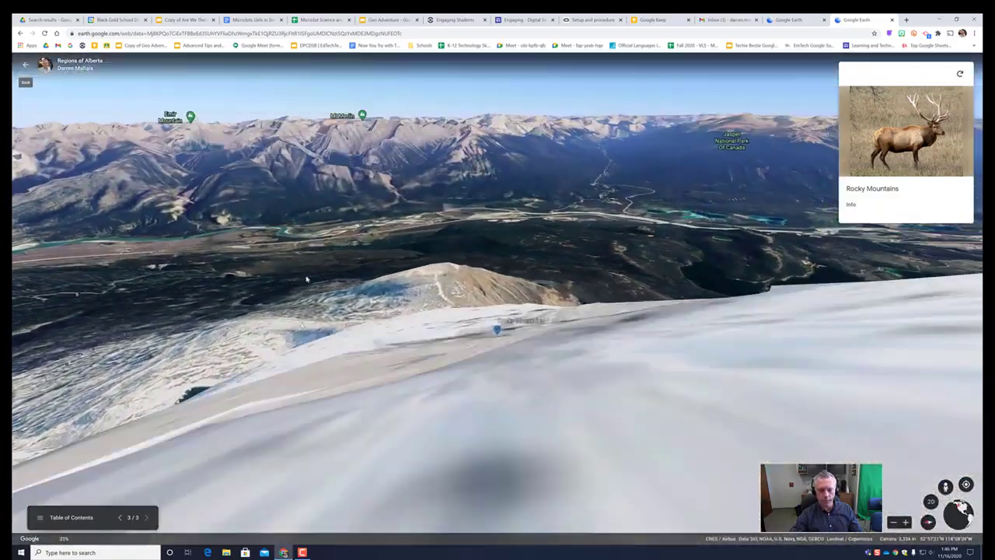
pyautogui.click(498, 329)
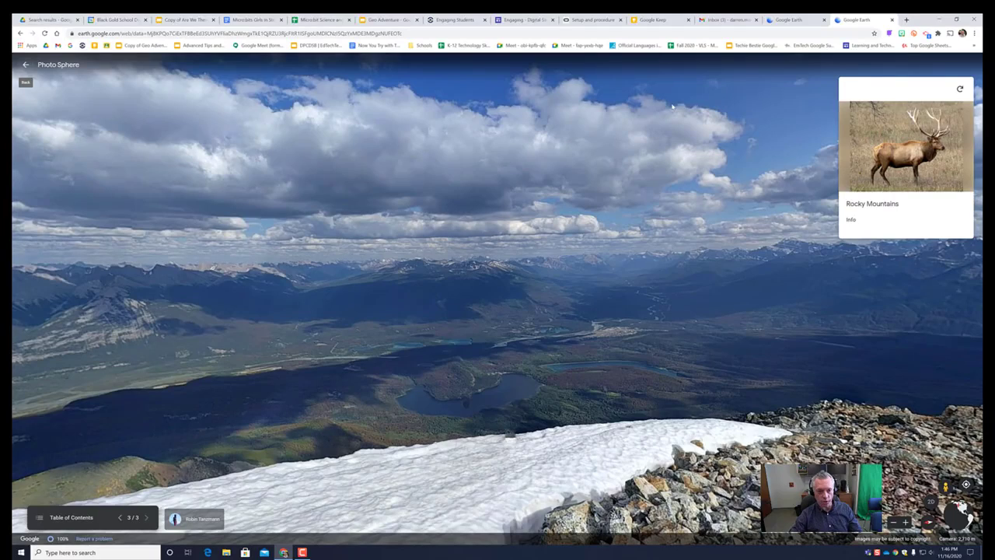